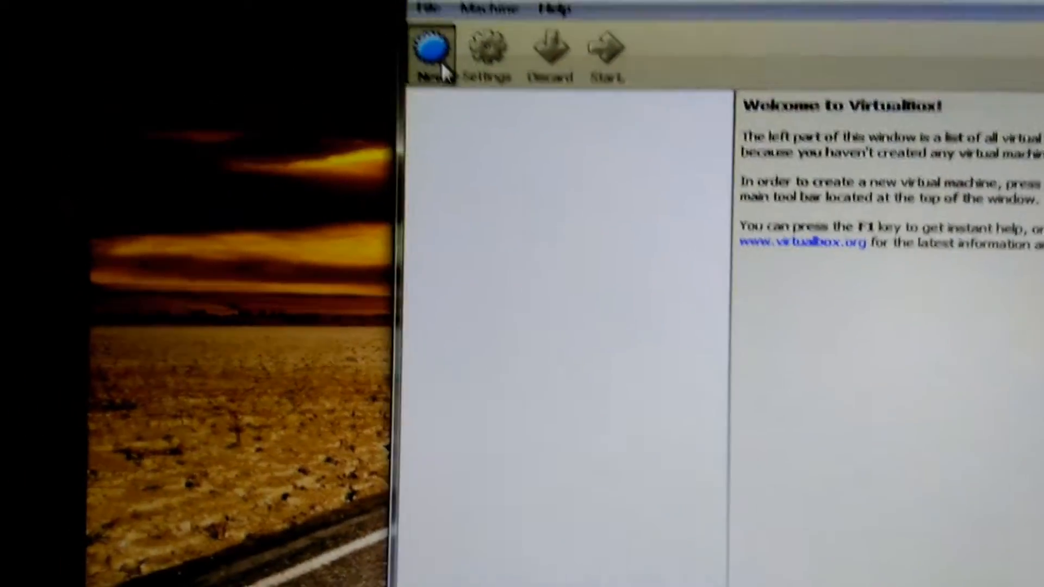
Try the new-machine wizard showing only Windows 7 (32-bit), cancel it, then restart from the Start menu.
click(432, 50)
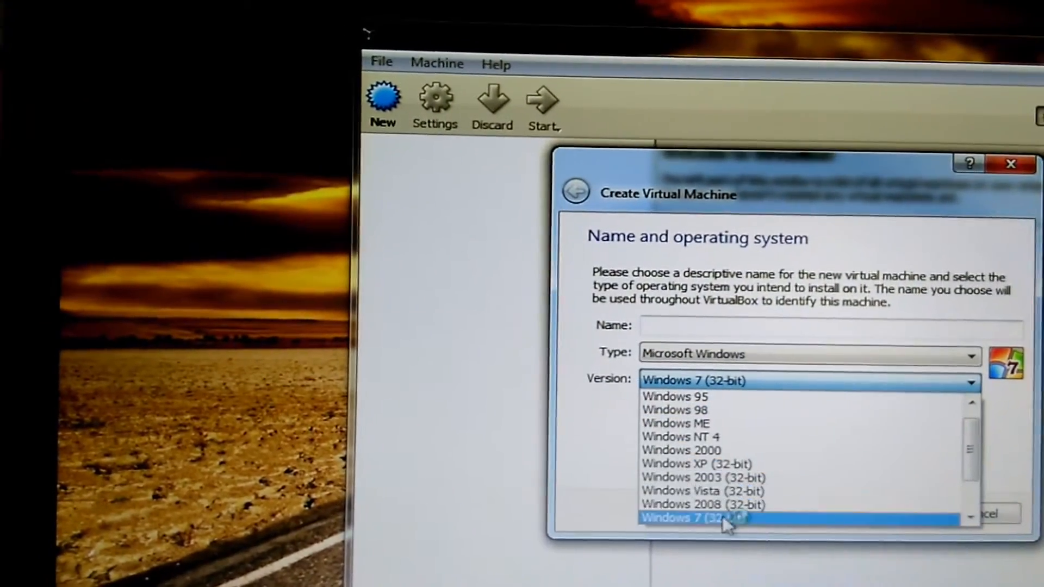
click(693, 518)
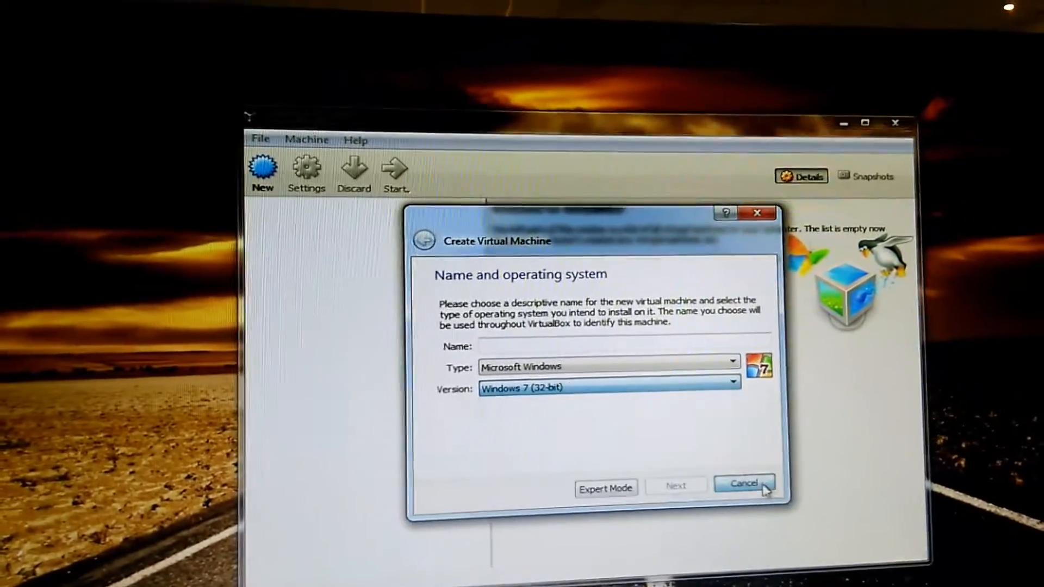
click(743, 484)
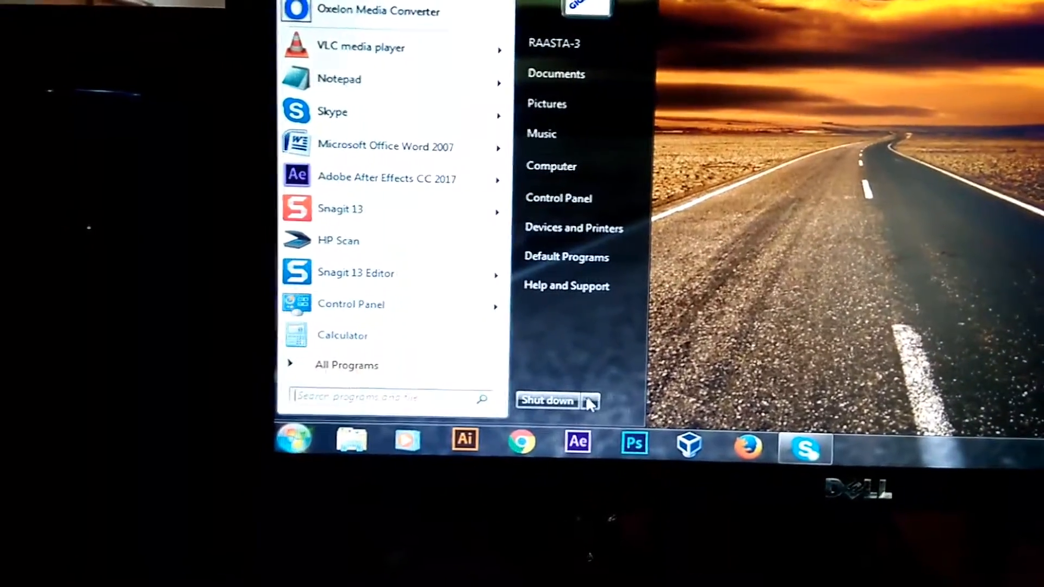
click(546, 400)
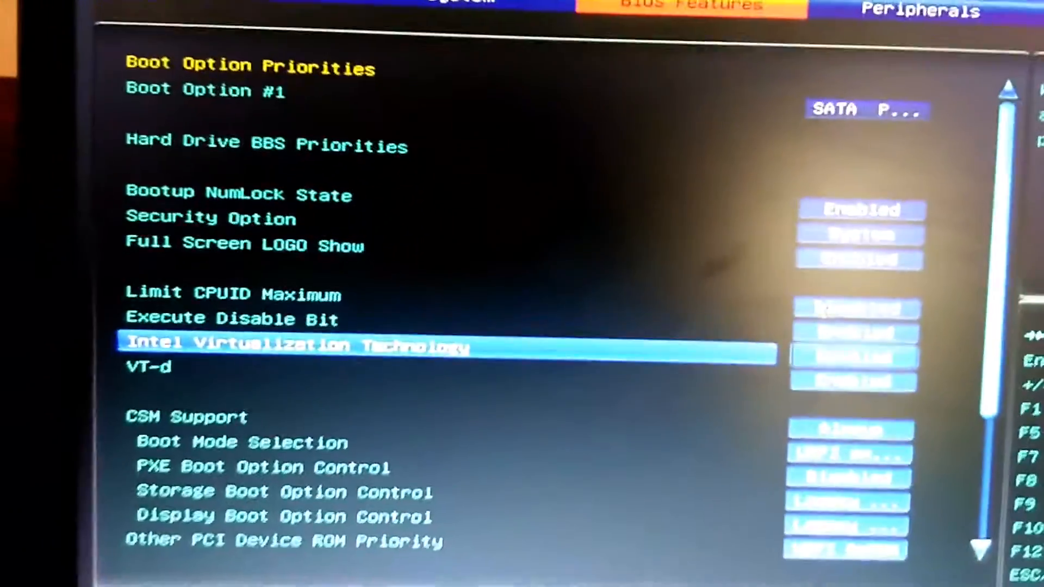
Set Intel Virtualization Technology to Enabled and request Save & Exit with F10.
key(F10)
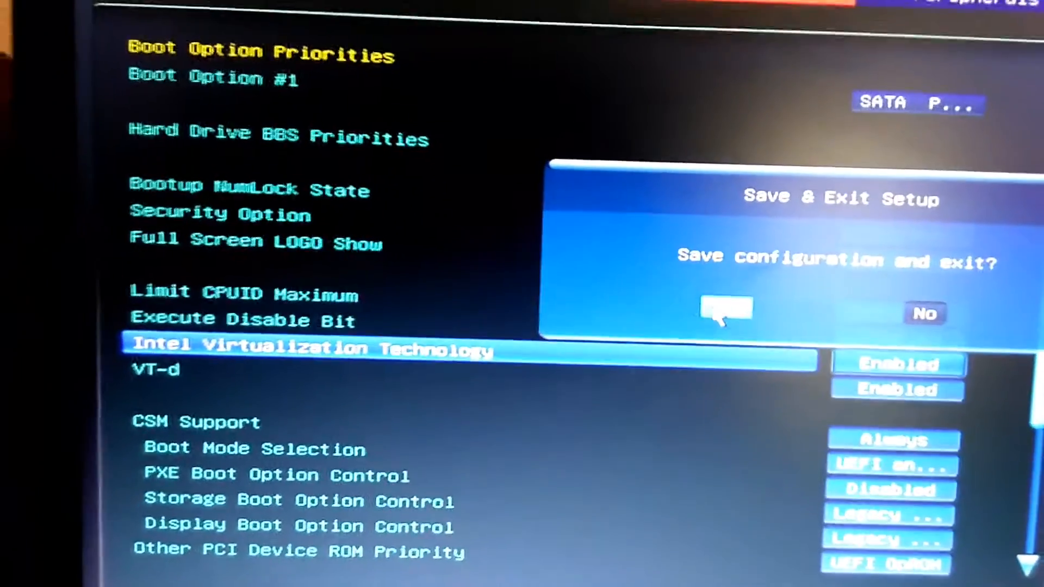
Choose Yes to save the BIOS configuration and reboot into Windows.
click(724, 311)
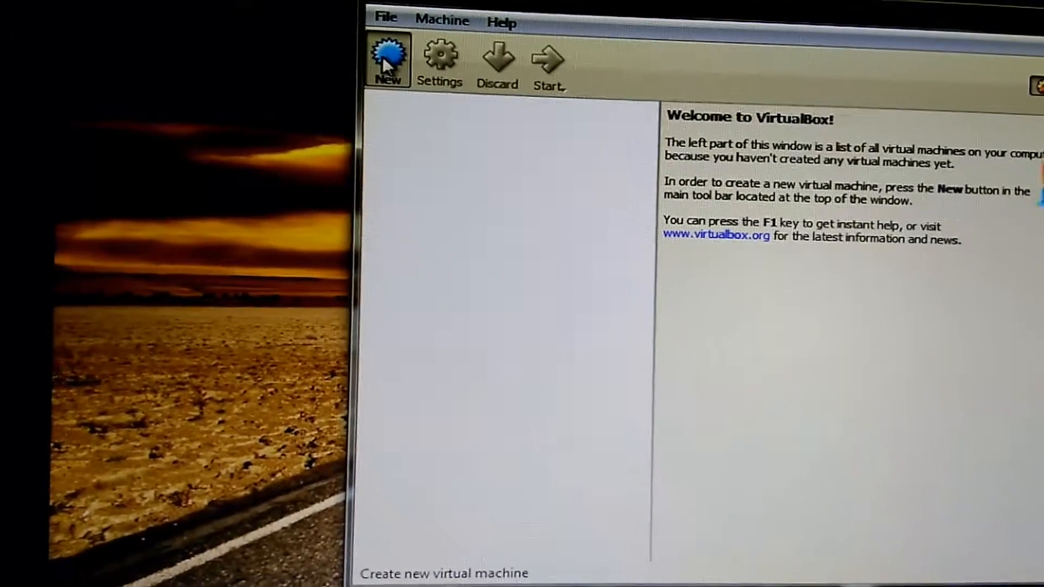
Start a new virtual machine, now offered Windows 7 (64-bit) as the version.
click(388, 57)
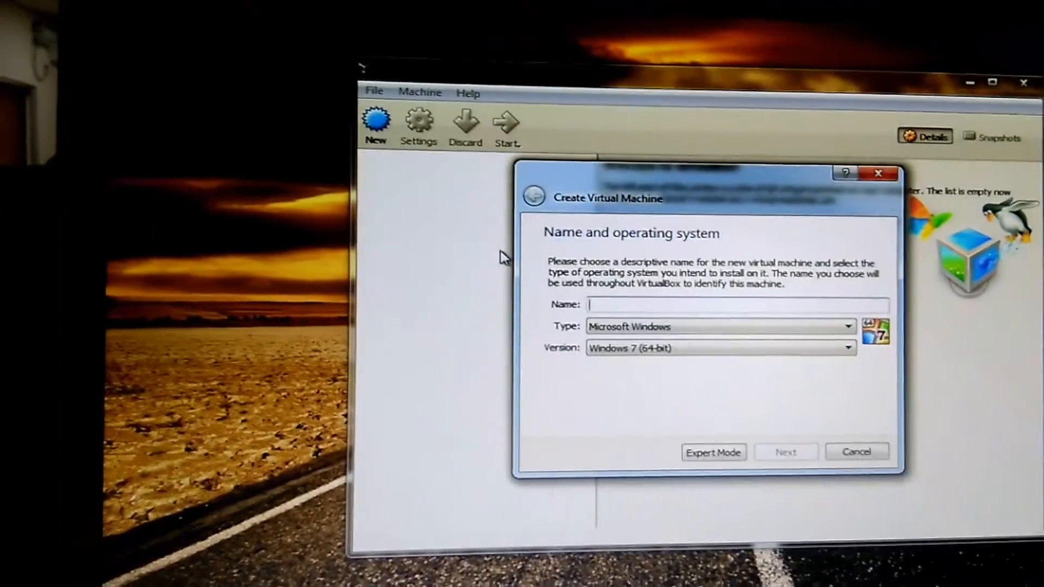